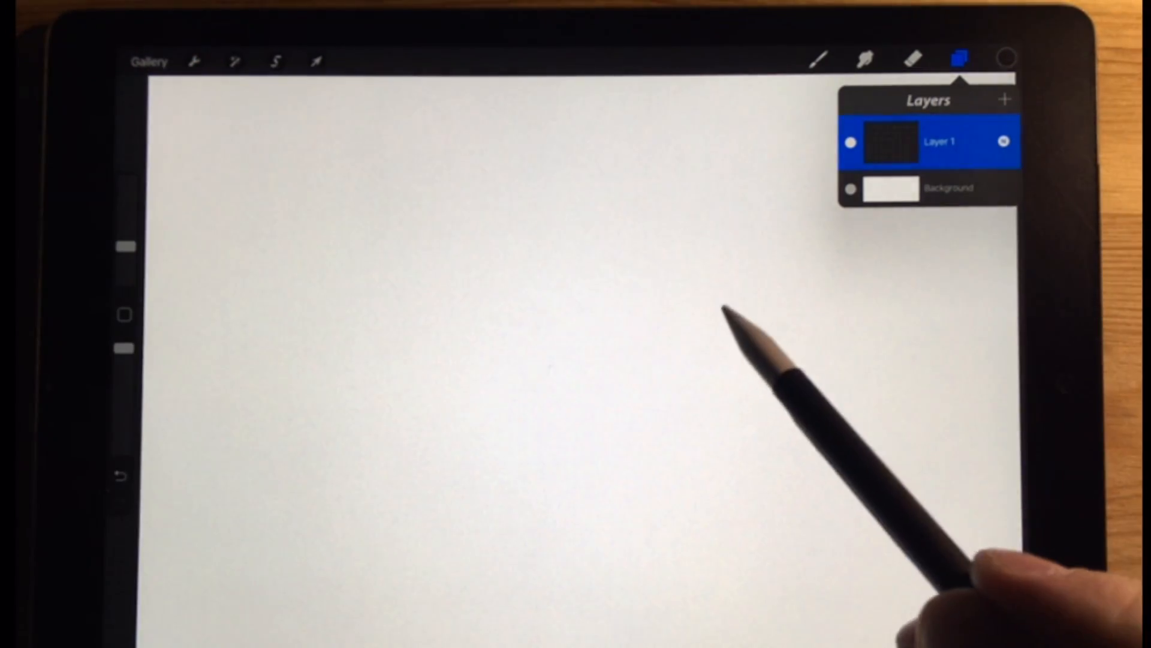
Step: Go from the Actions panel to Prefs and choose Advanced gesture controls
click(195, 61)
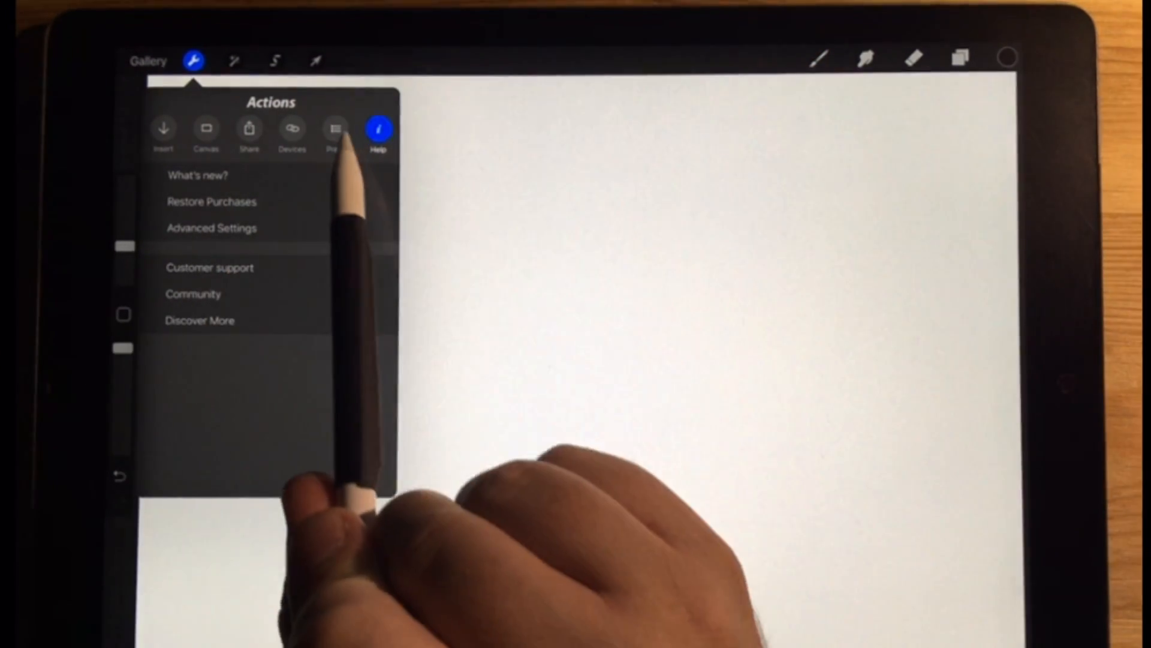
click(336, 130)
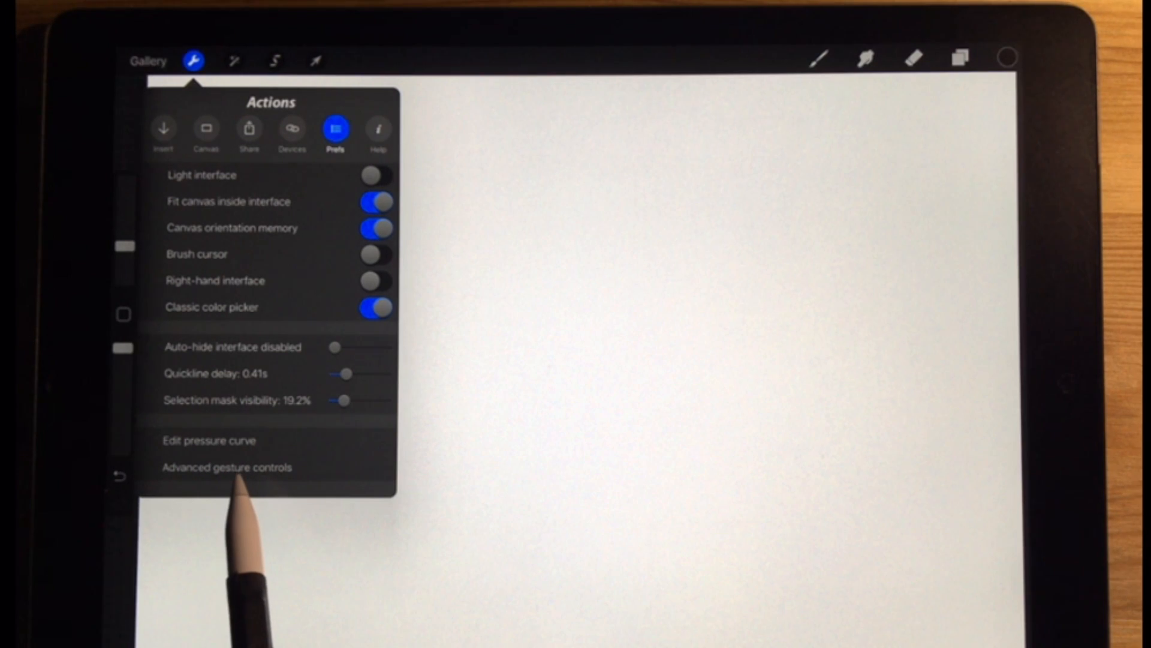
click(226, 467)
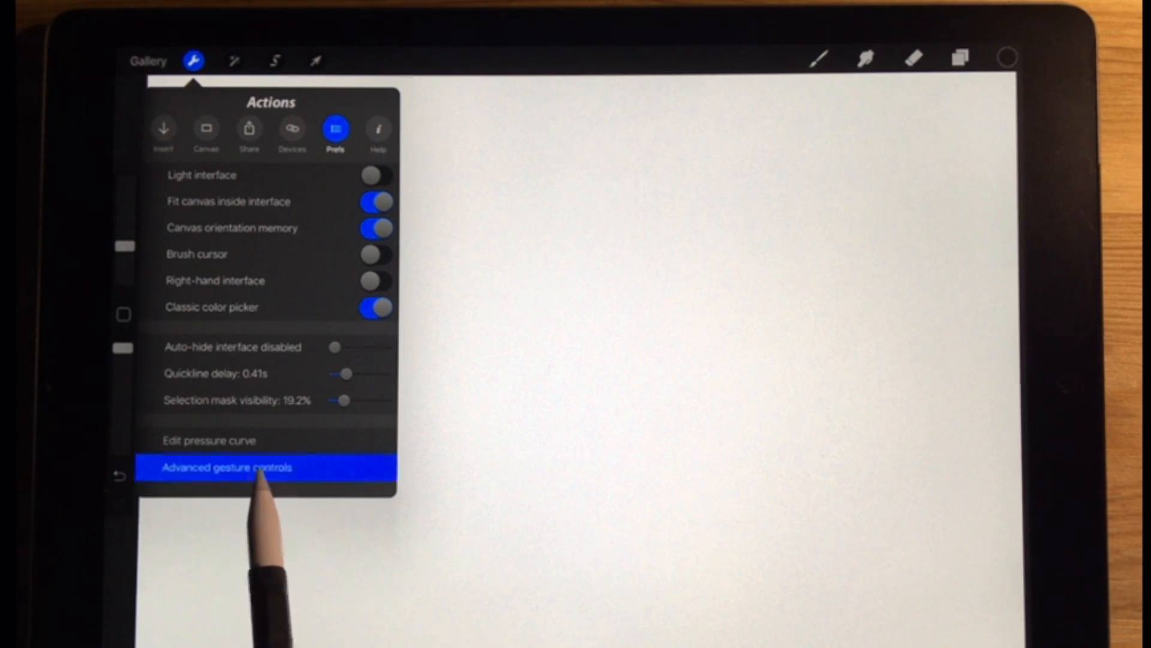
Step: Review Advanced gesture controls with Quick Menu on for touch, then close the settings
click(224, 467)
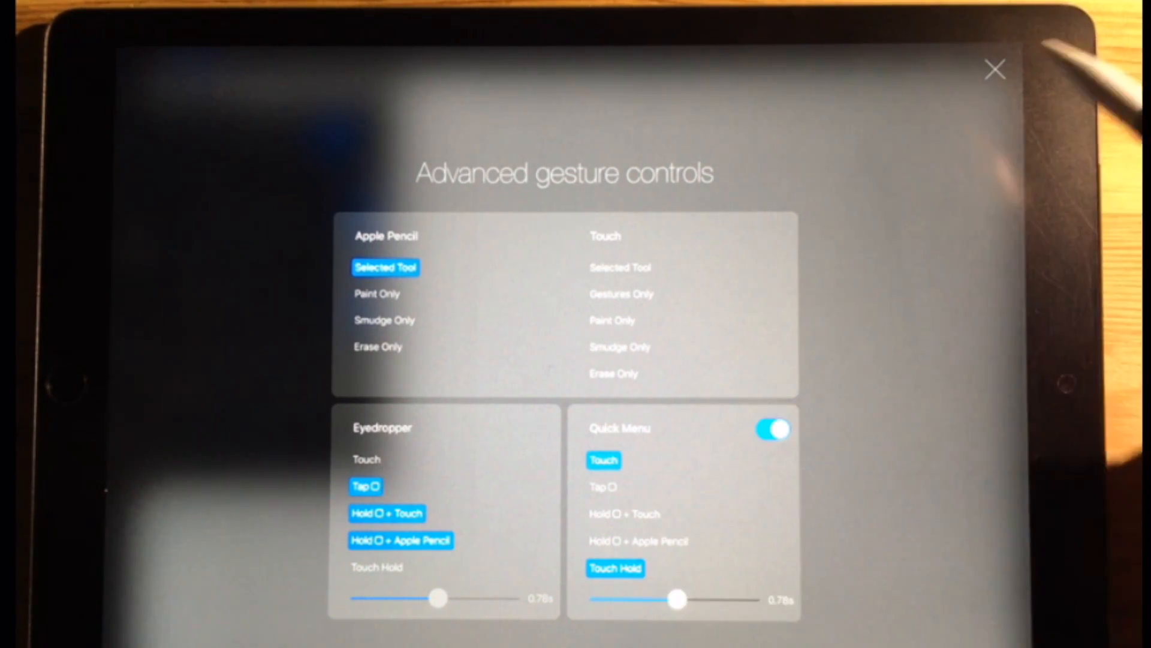
click(995, 69)
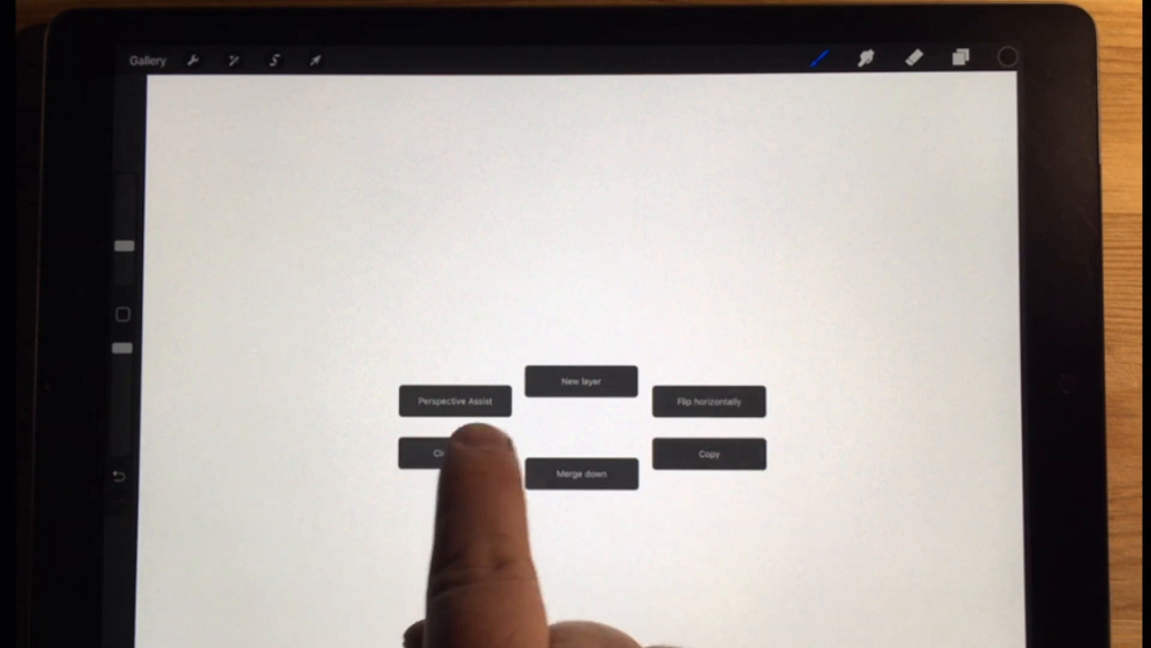
Step: Reassign a quick-menu slot via Set Action, drilling into Select brush to see the brush sets
click(454, 452)
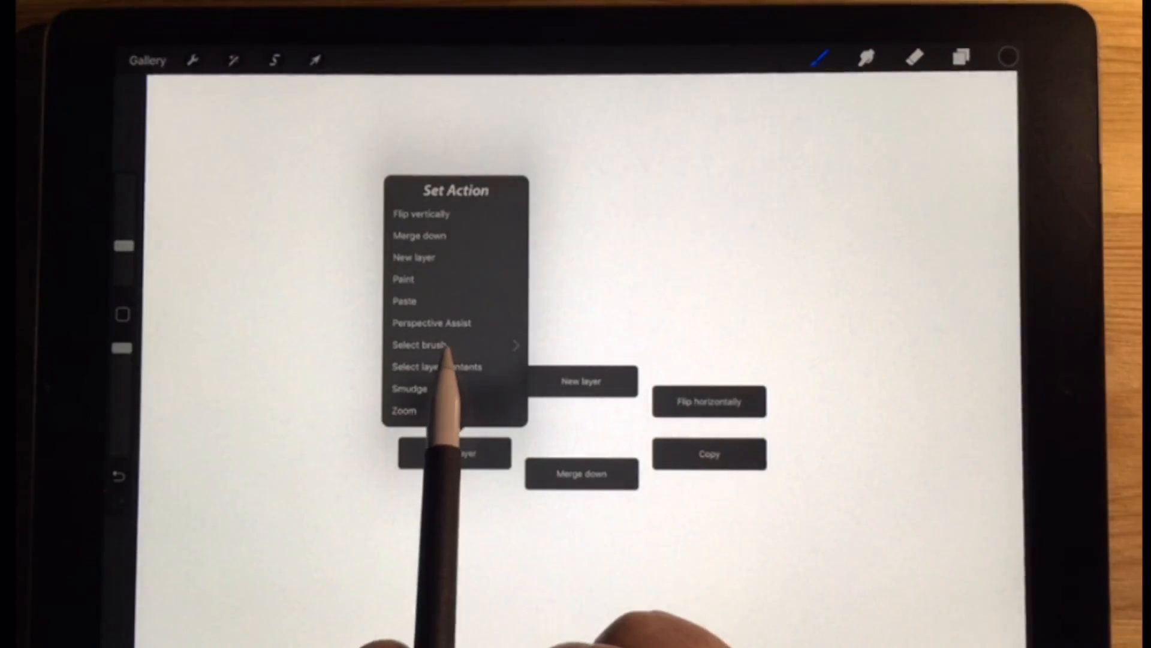
click(419, 344)
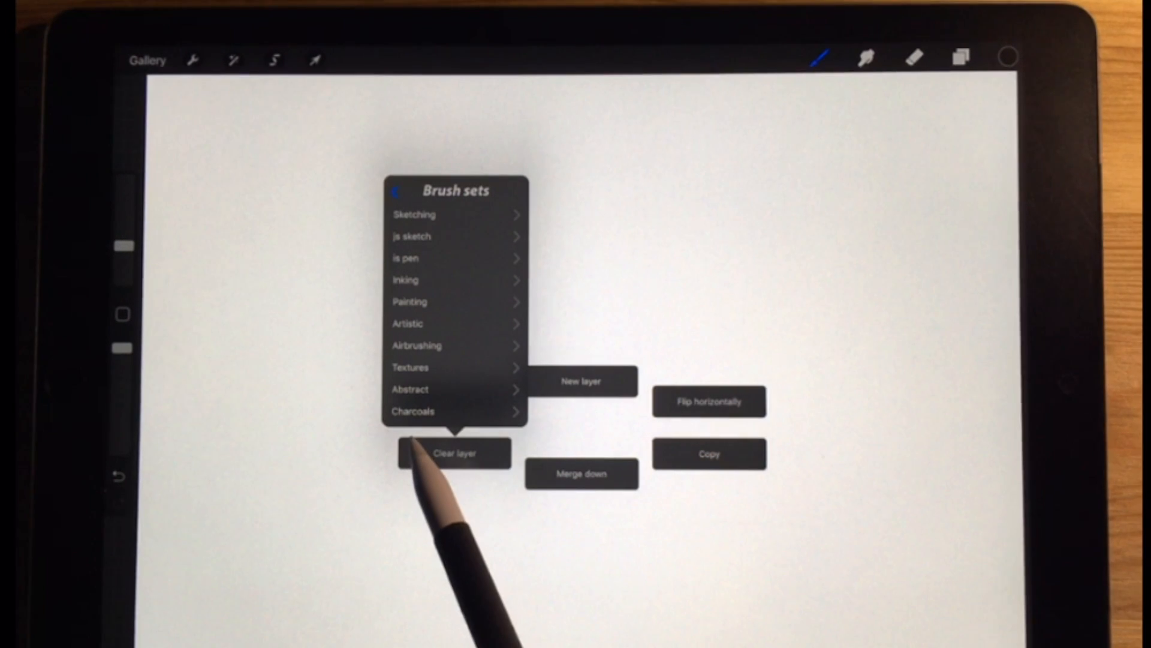
mouse_move(698, 331)
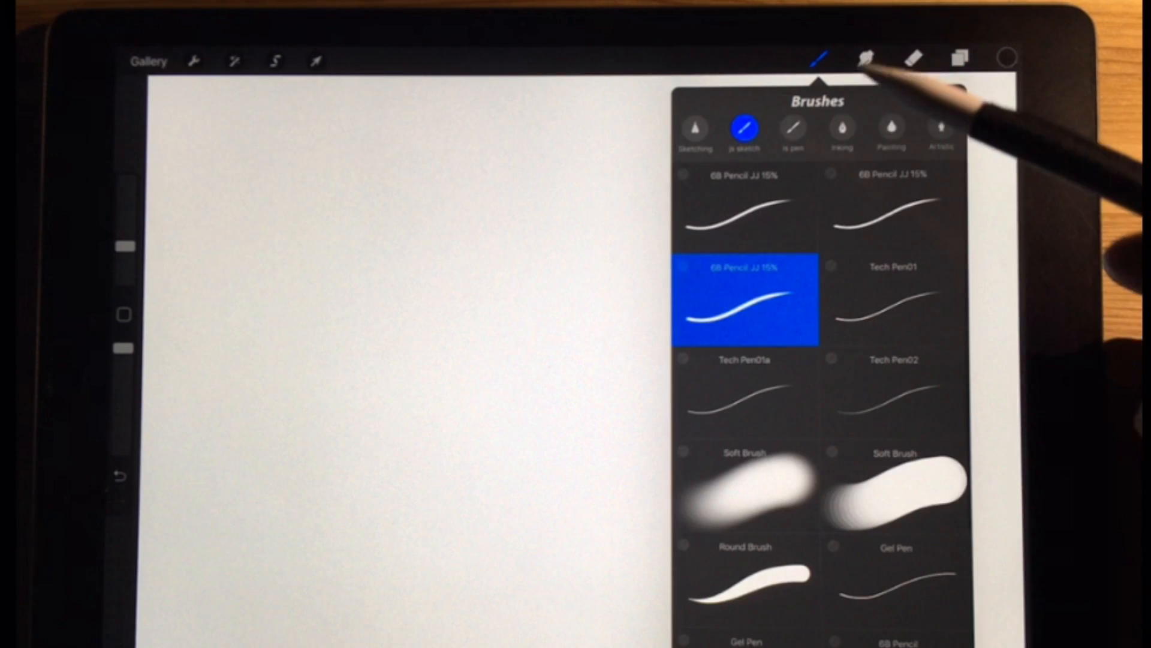
mouse_move(844, 294)
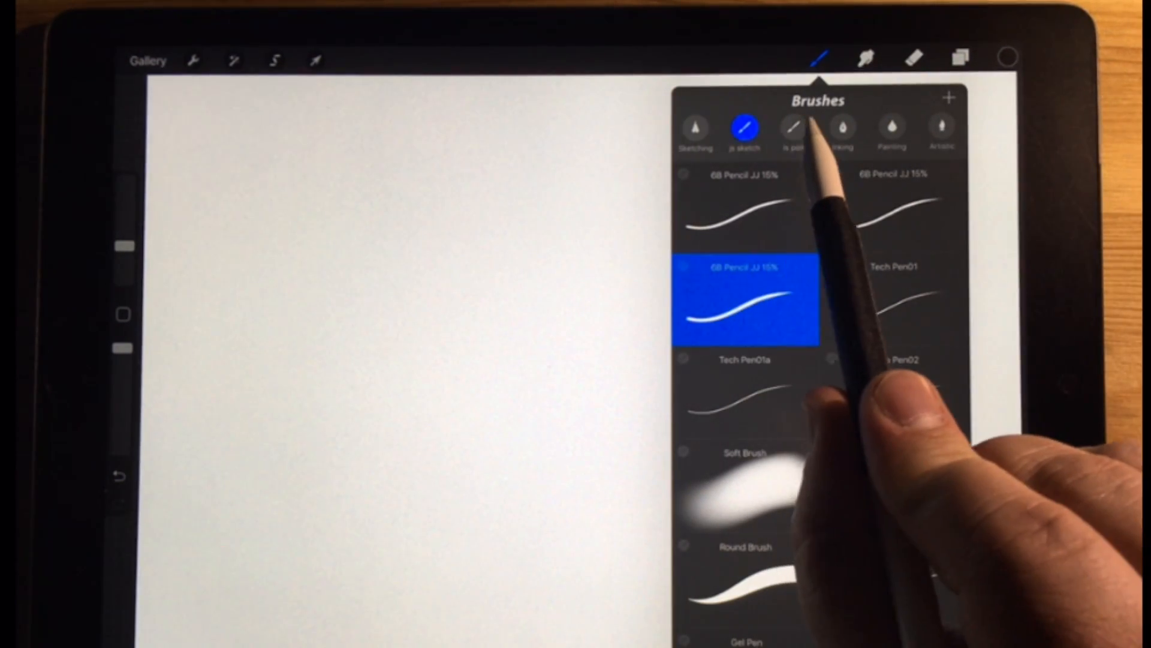
Step: Switch to the Sketching set and select the modified Technical Pencil as the active brush
click(694, 129)
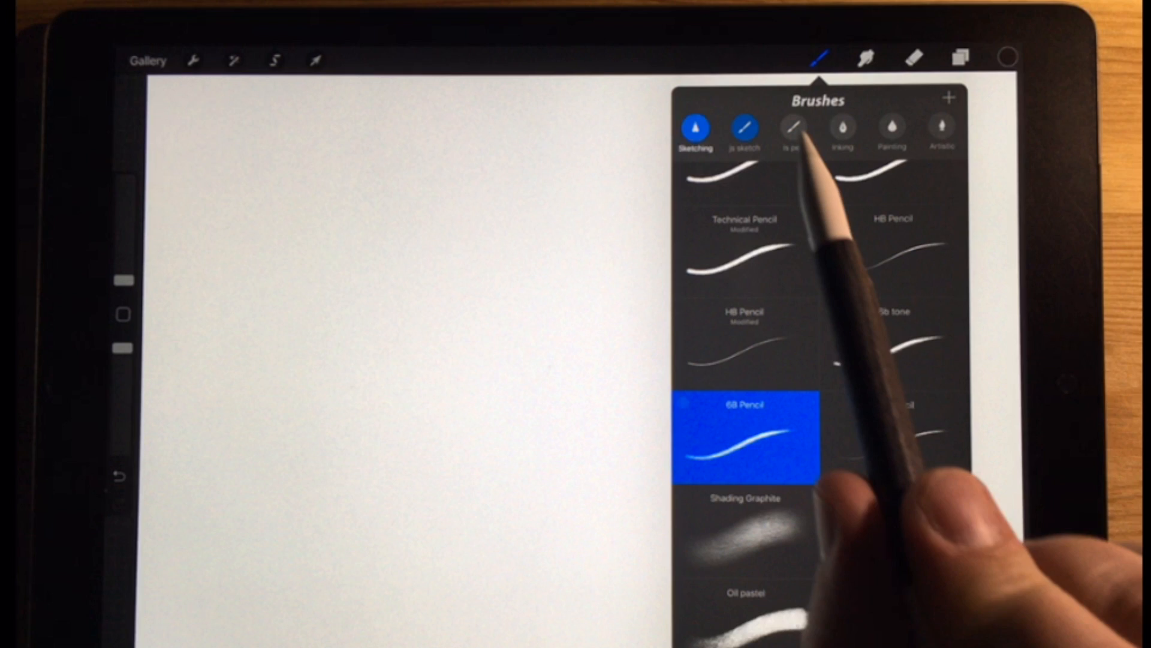
scroll(down, 3)
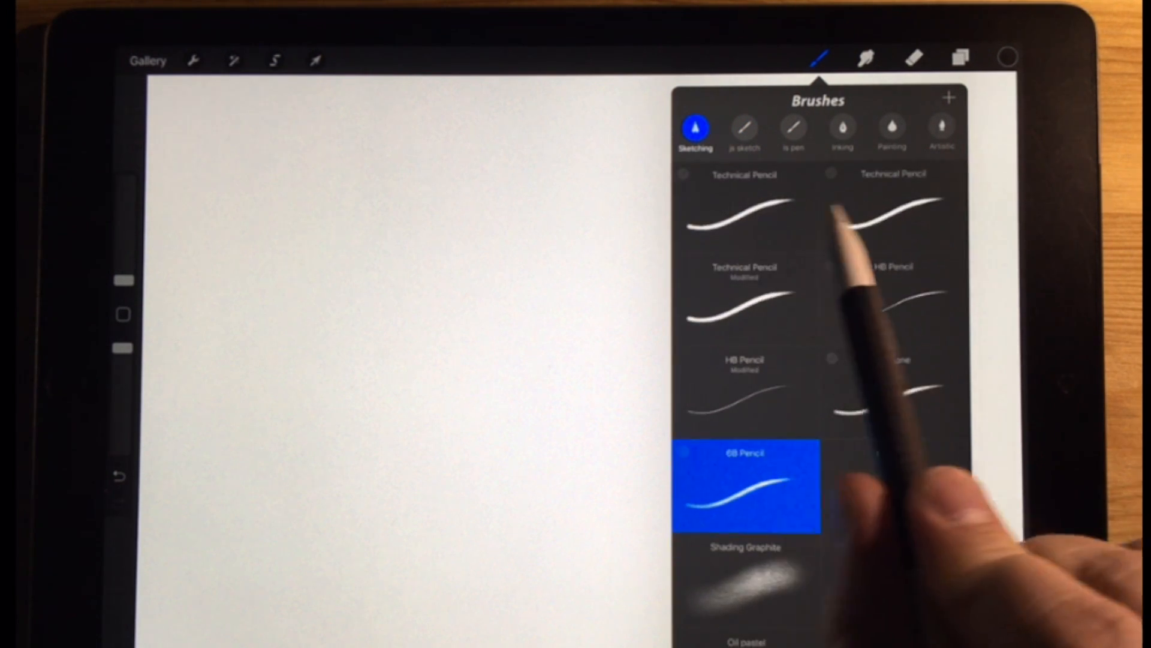
click(745, 298)
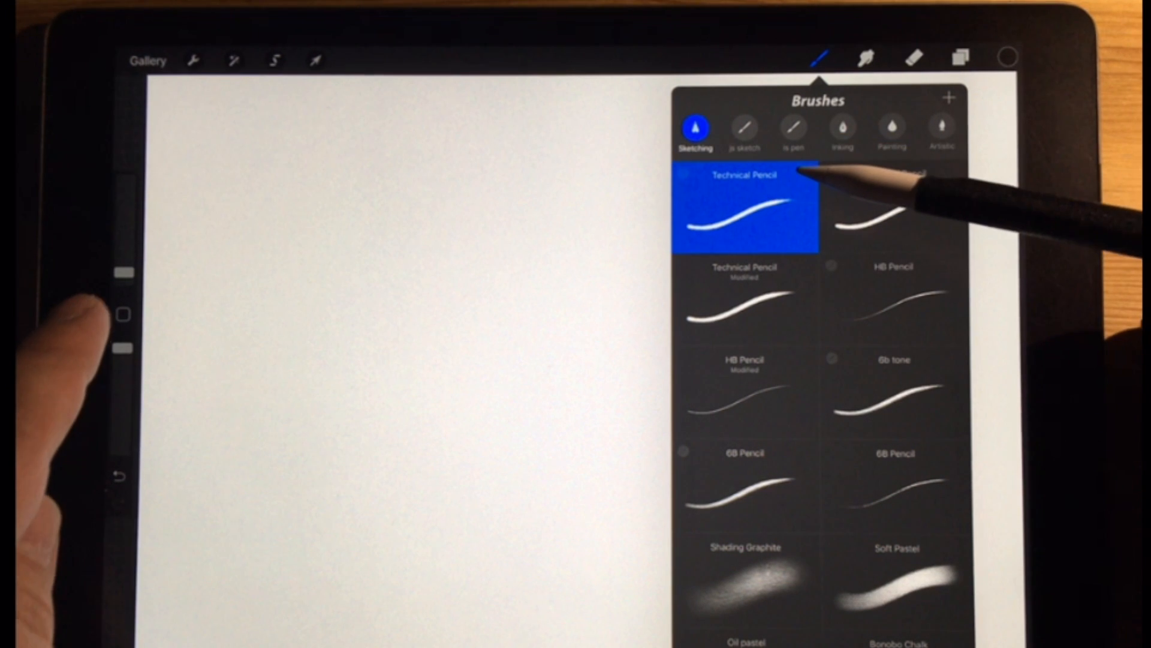
mouse_move(881, 198)
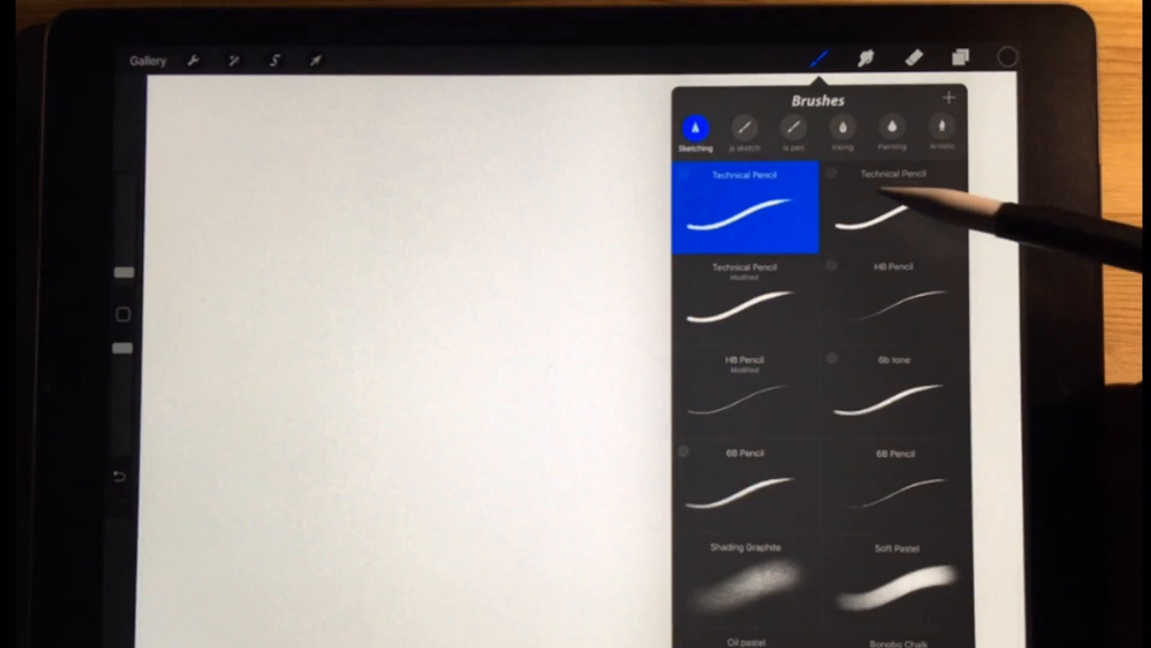
click(745, 305)
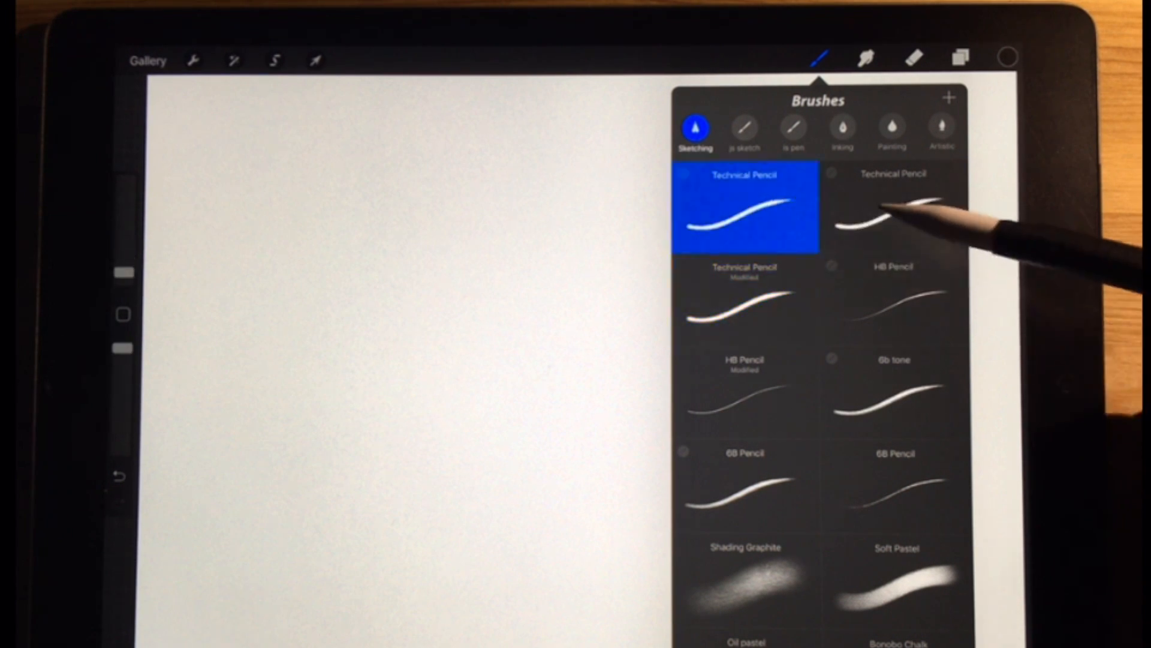
click(745, 300)
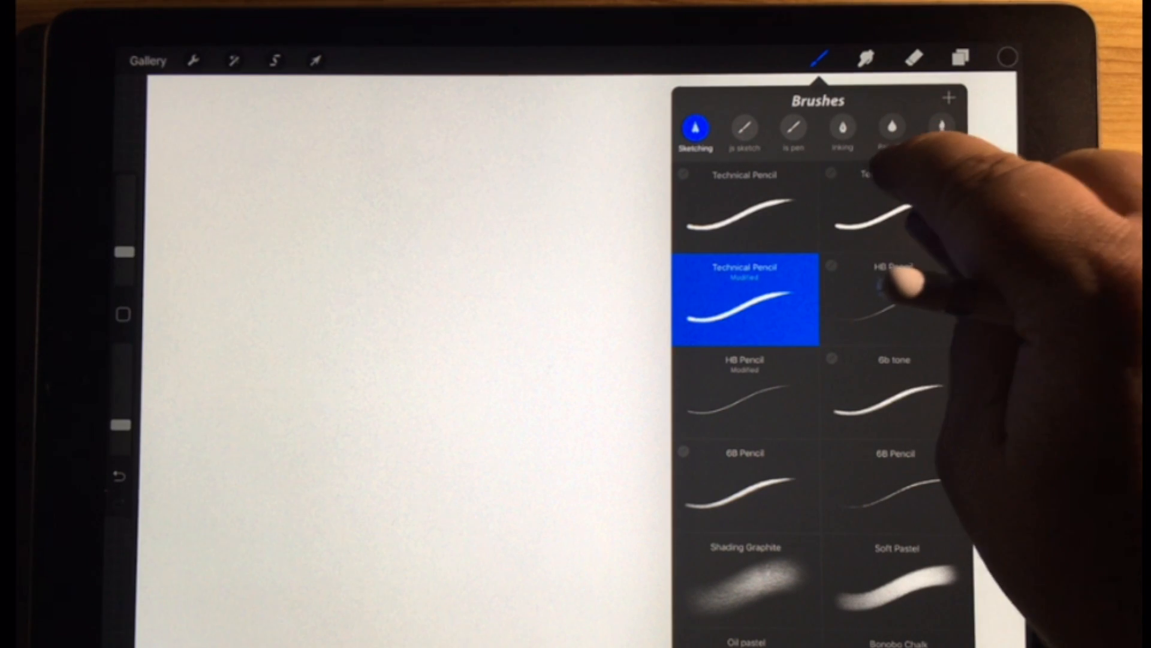
Step: Rename the modified brush to 'Technical Pencil .3' in Brush Studio and confirm
click(746, 301)
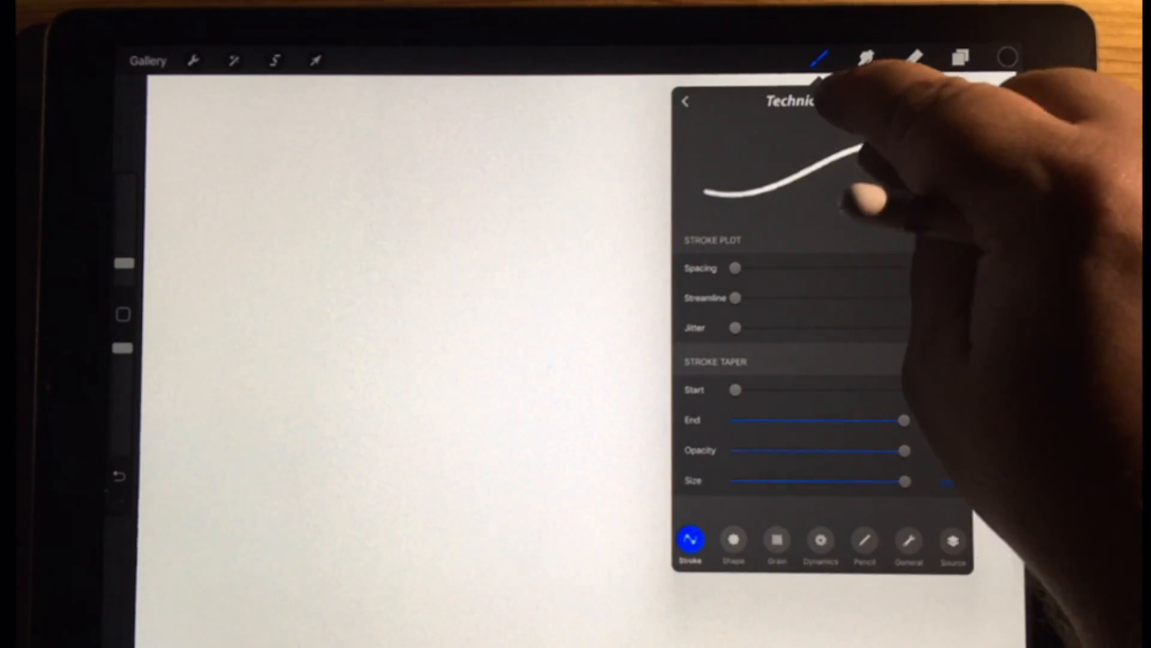
click(816, 101)
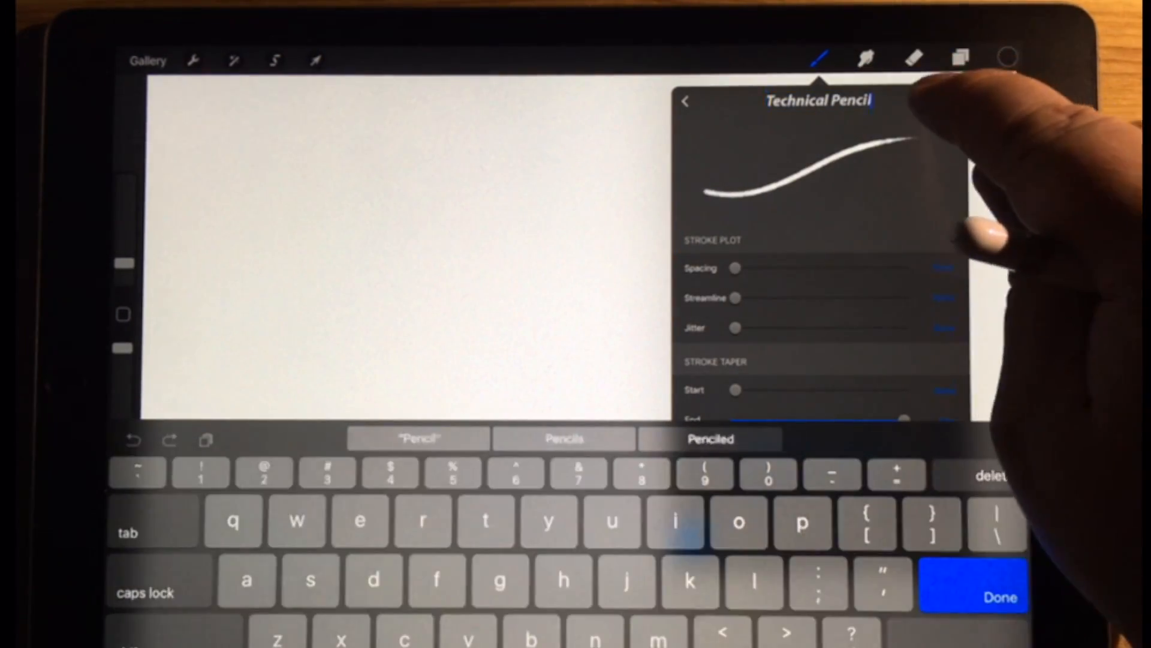
text(2)
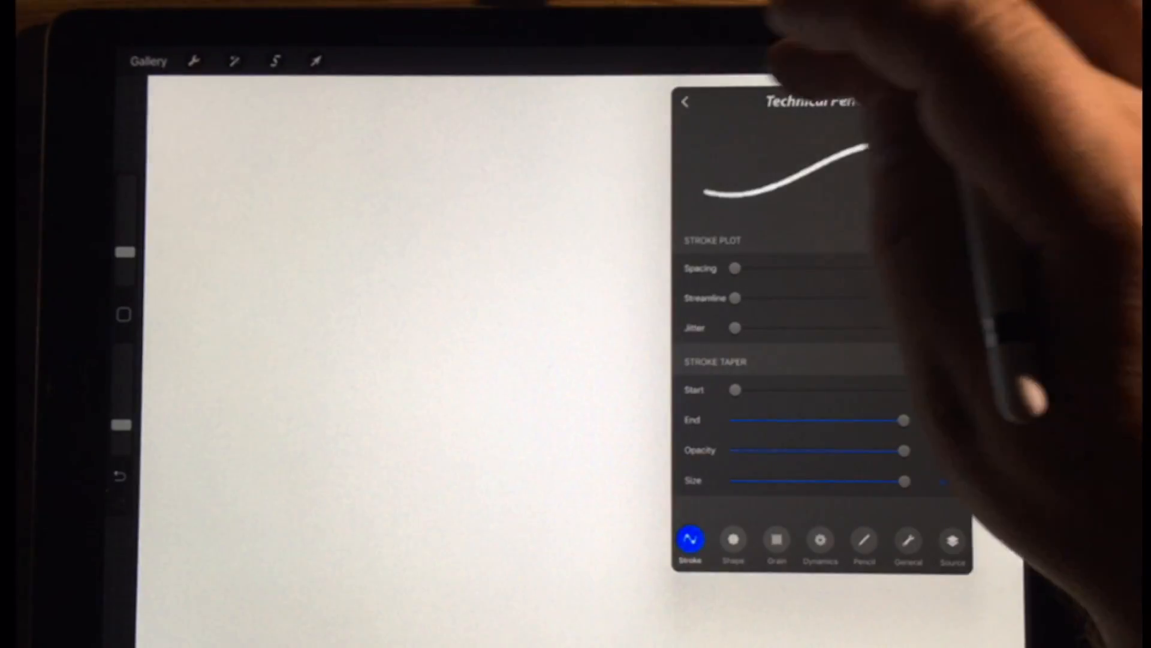
click(686, 100)
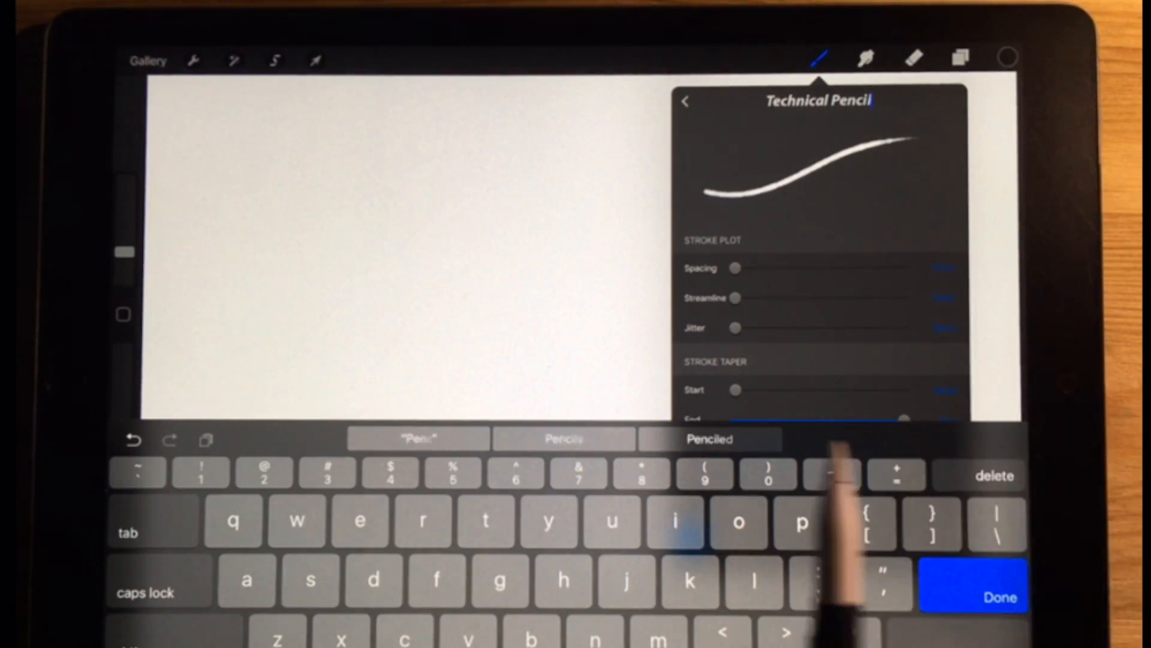
click(996, 597)
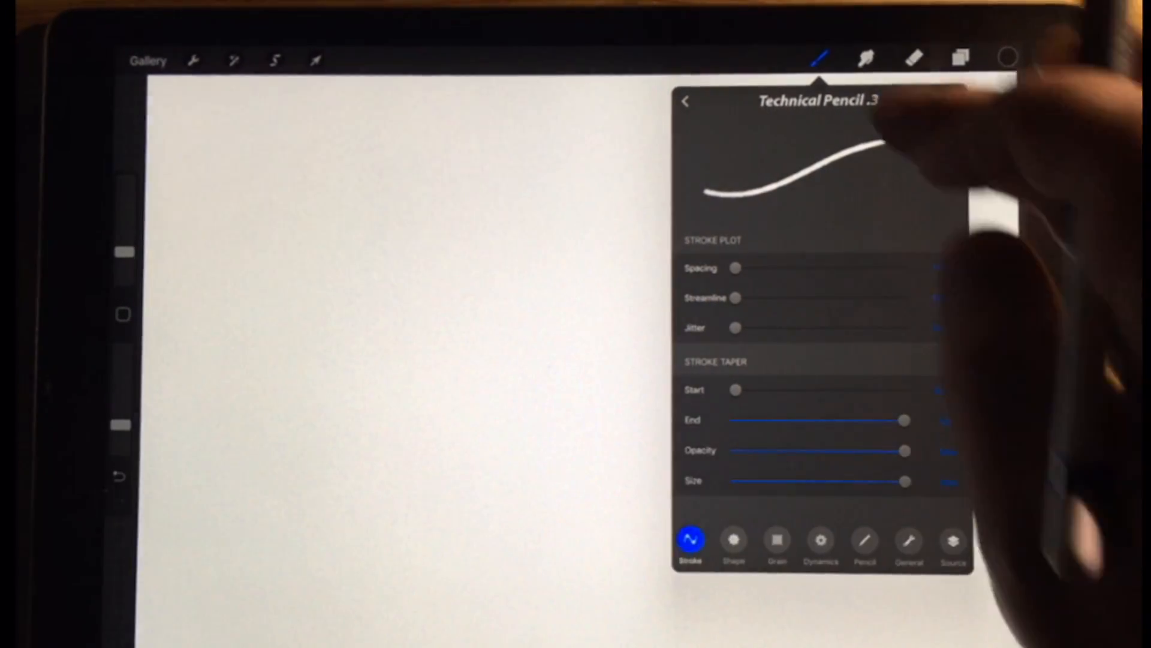
click(686, 100)
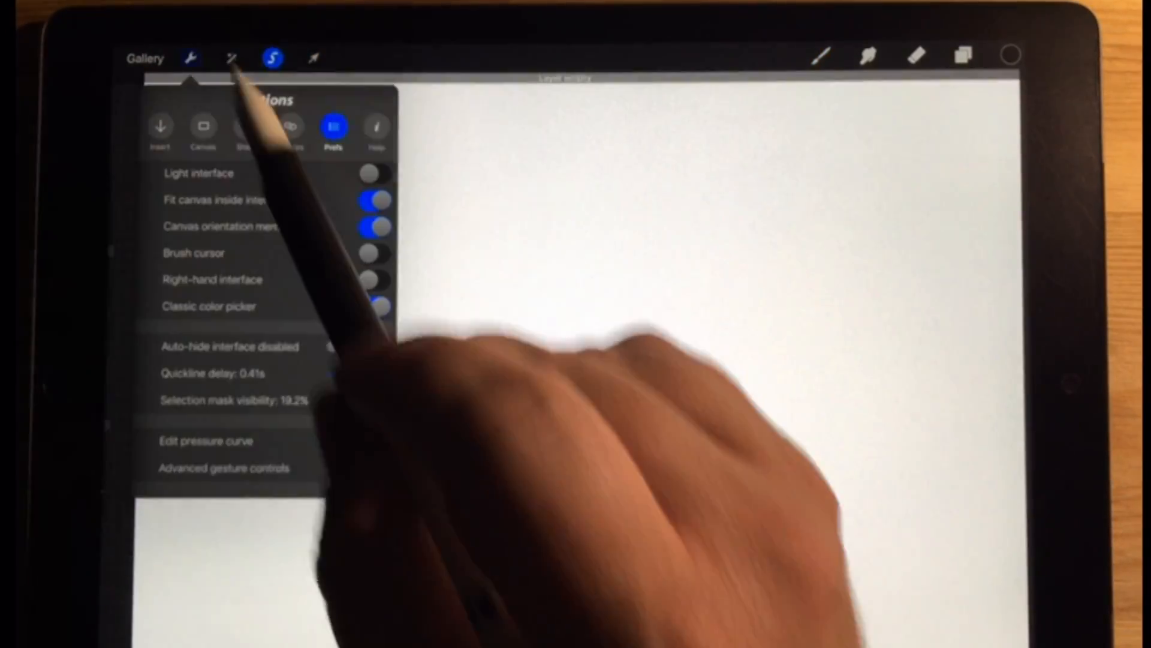
Step: Enable QuickMenu in Advanced gesture controls and pick a slot to set its action
click(222, 467)
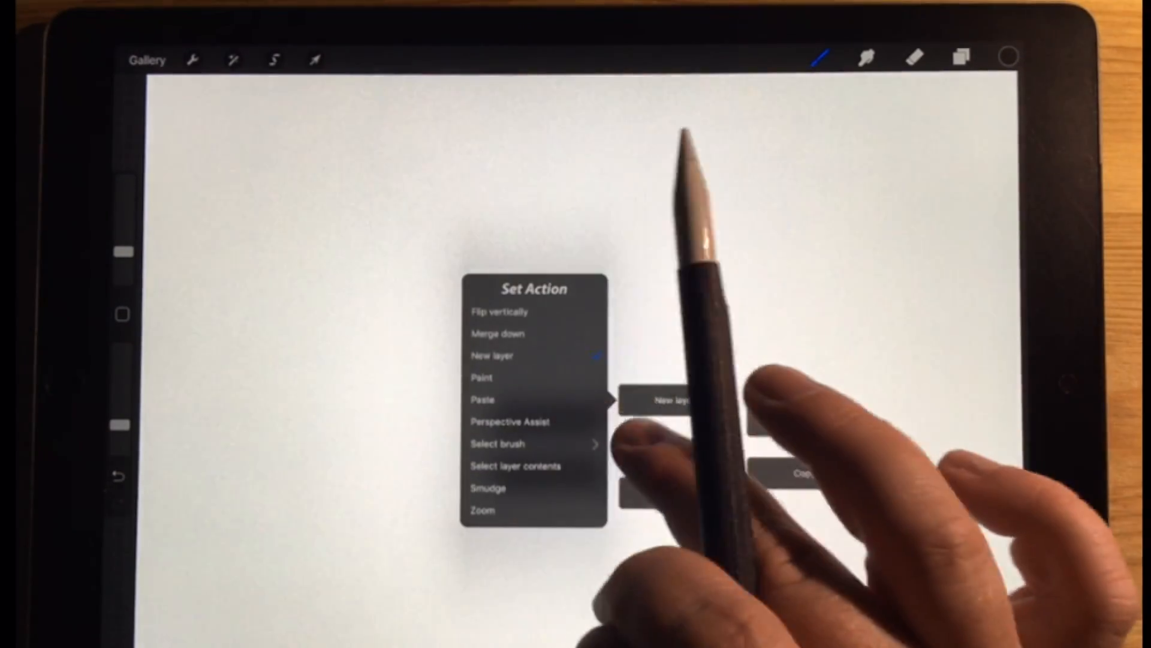
click(497, 444)
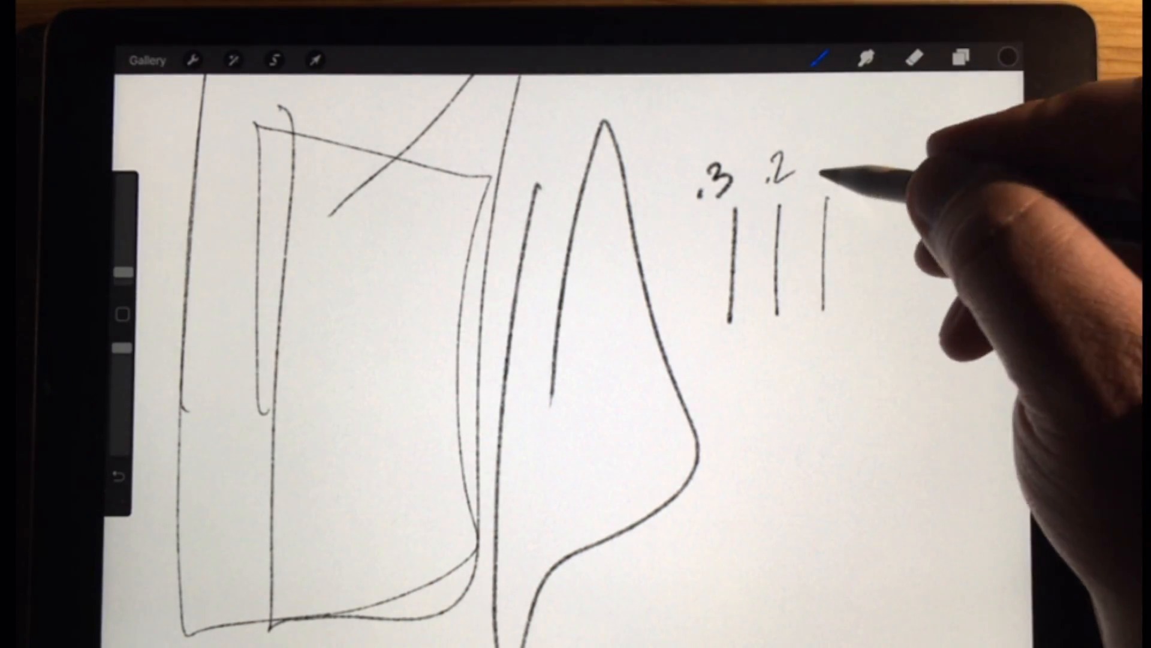
Step: Draw a labelled test stroke for the next technical pencil size
click(820, 58)
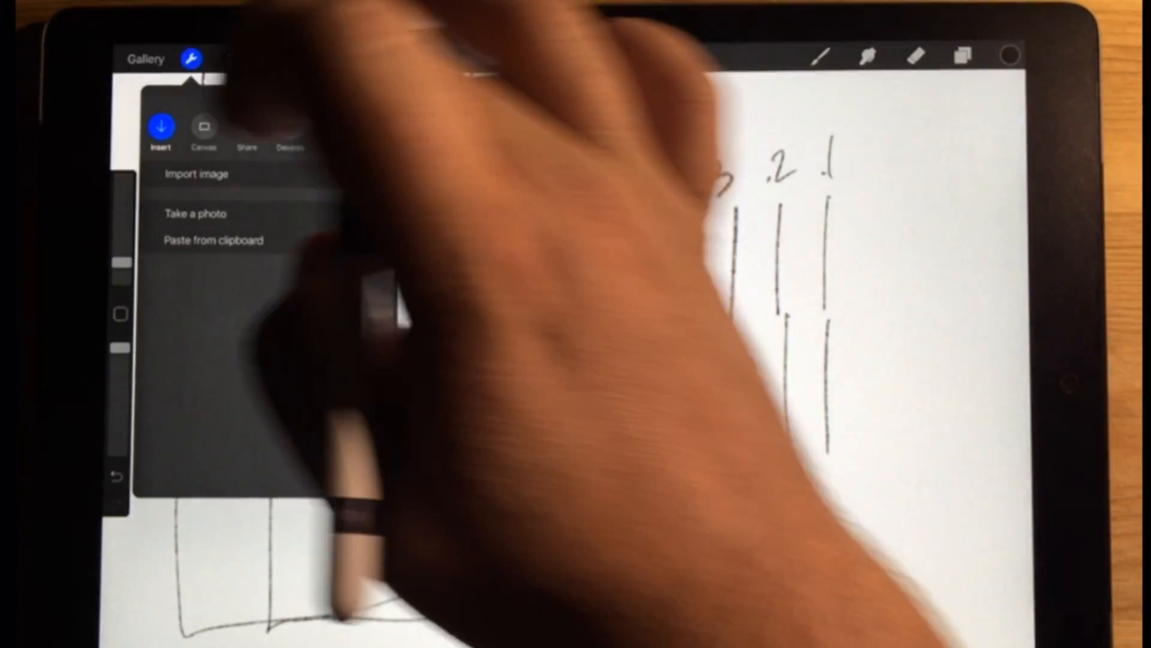
Step: Add a vanishing point left of centre in the perspective guide, confirm, and draw converging lines with assist
click(204, 128)
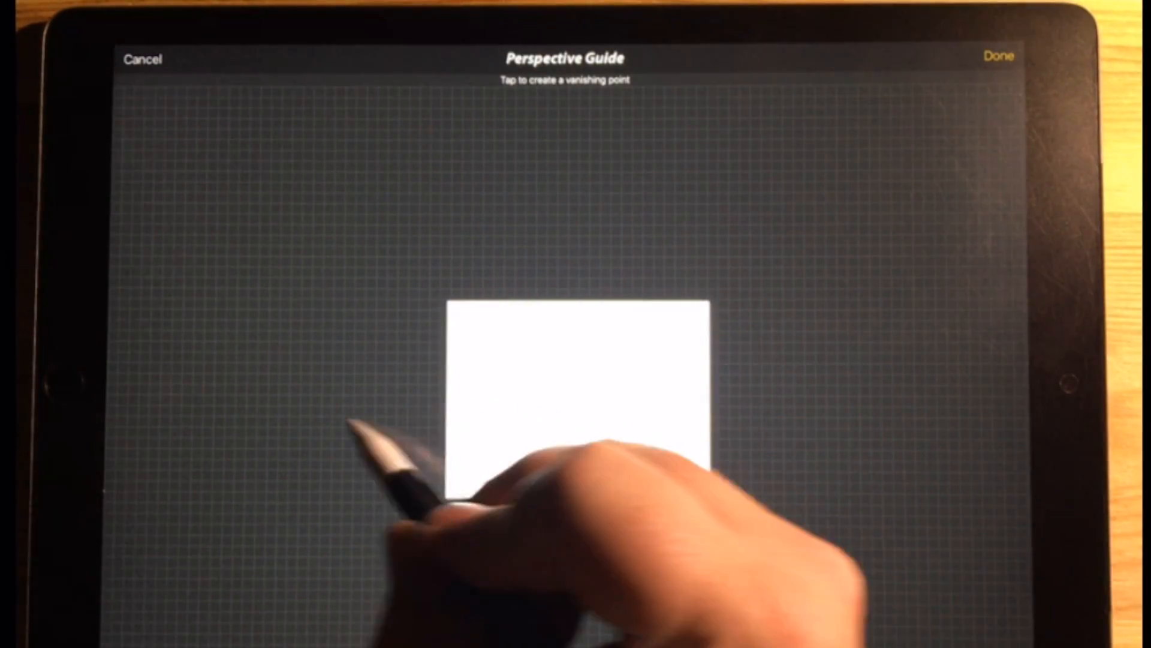
click(340, 422)
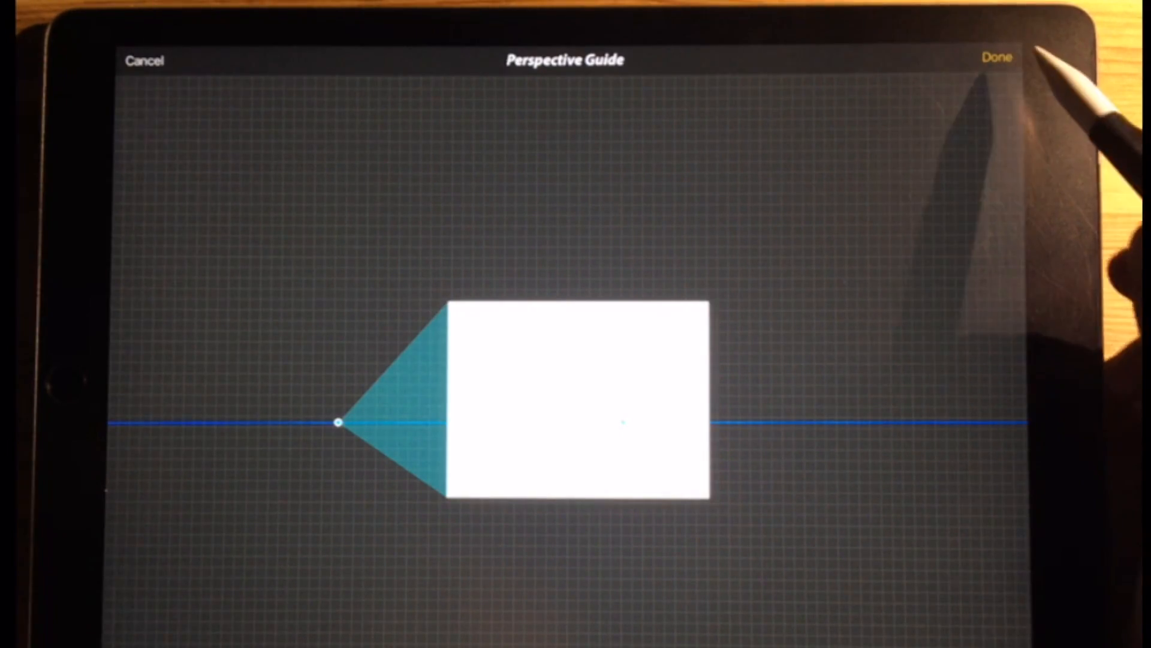
click(996, 58)
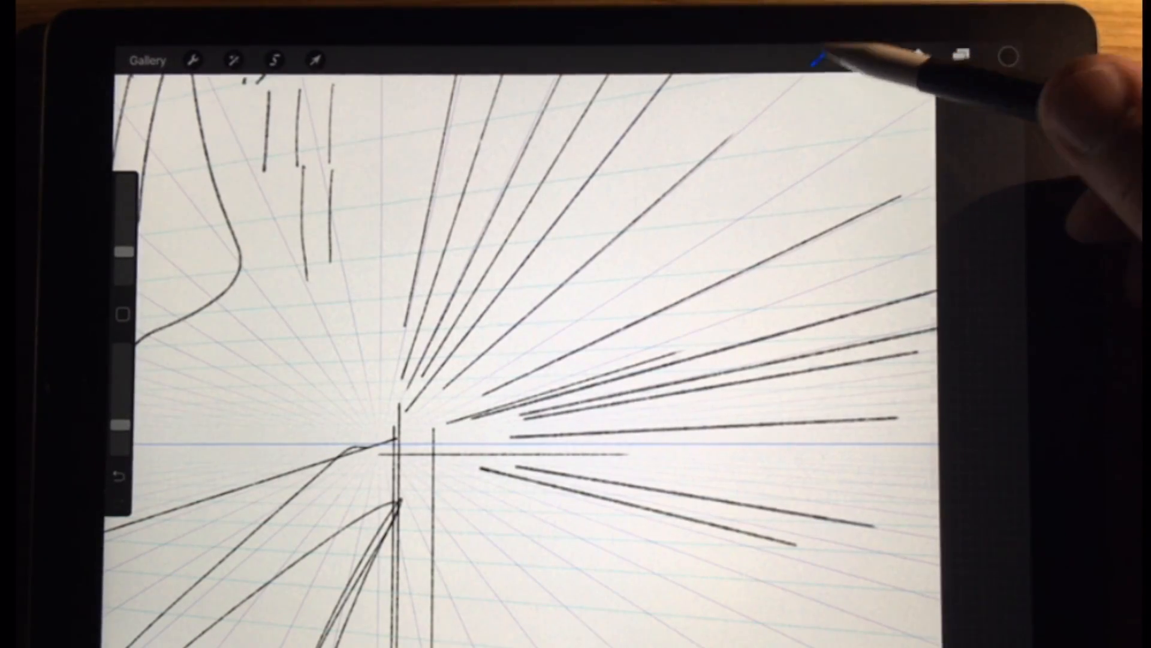
click(820, 59)
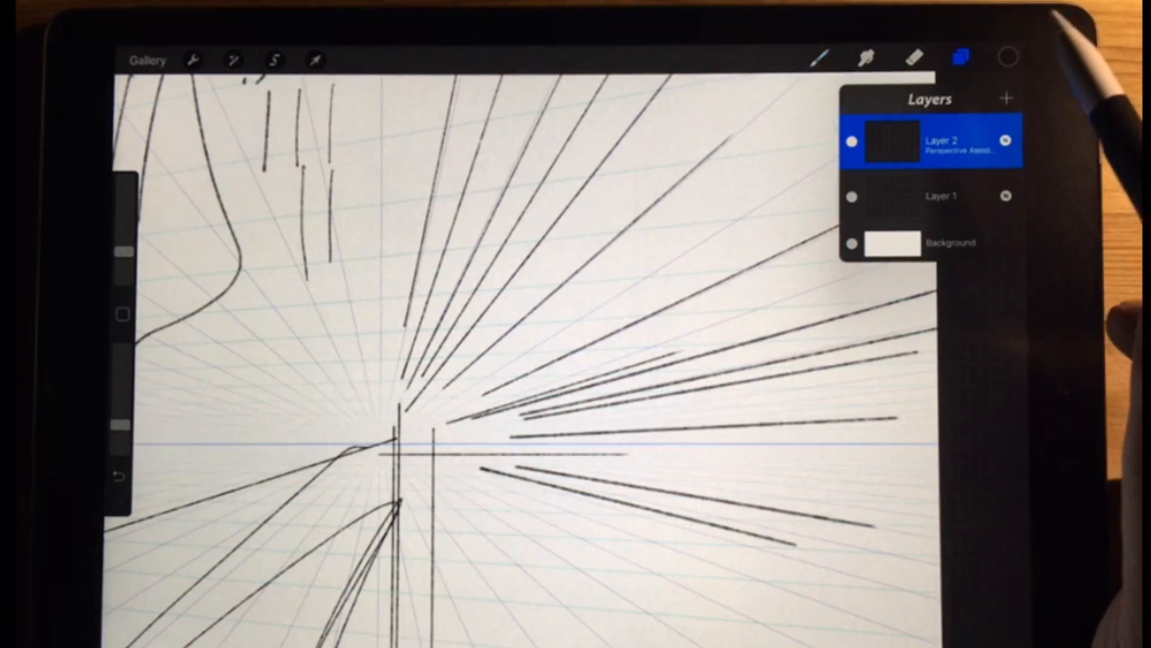
Step: Add Layer 3, turn the perspective guide off, and clear its test curves
click(1007, 97)
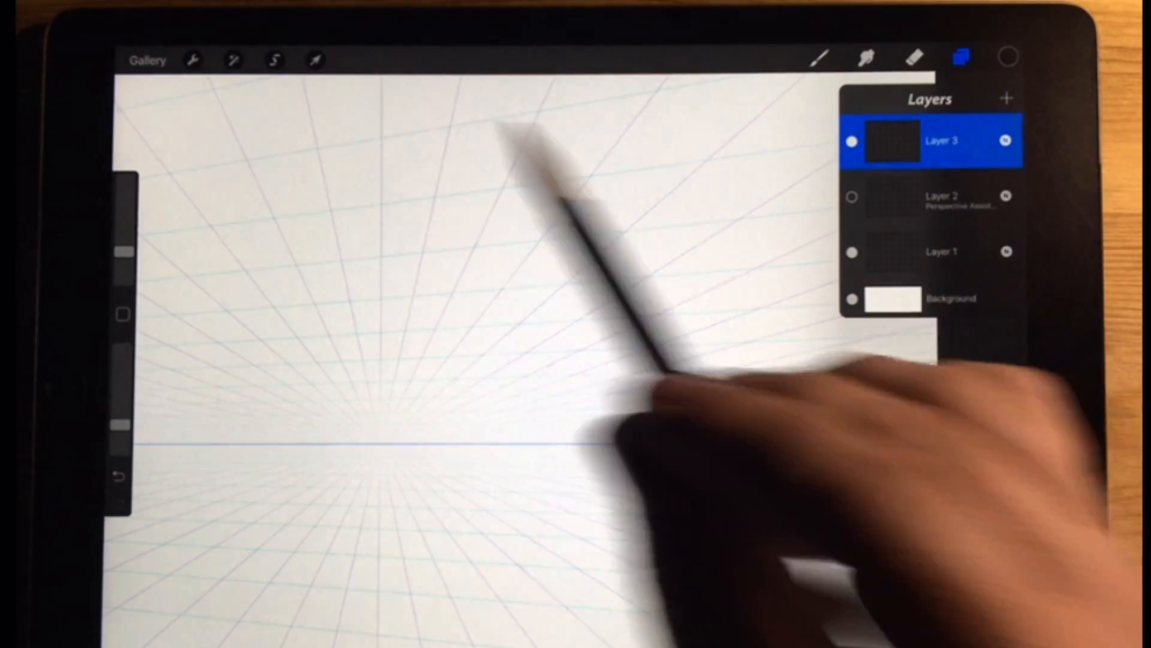
click(192, 60)
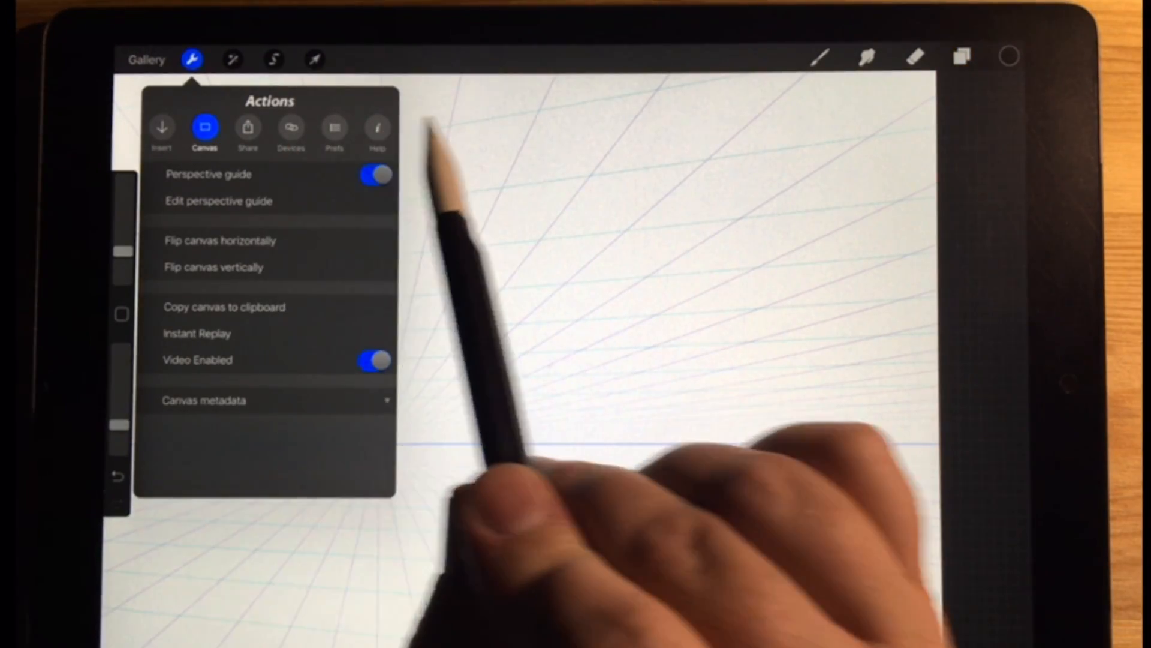
click(376, 173)
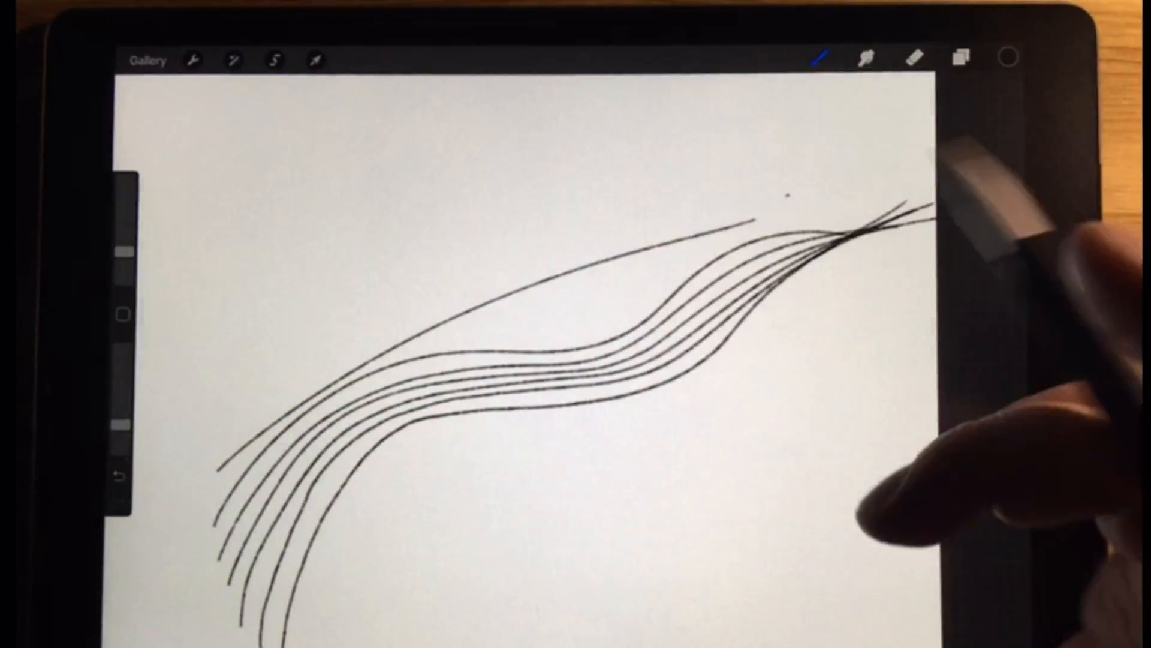
click(959, 59)
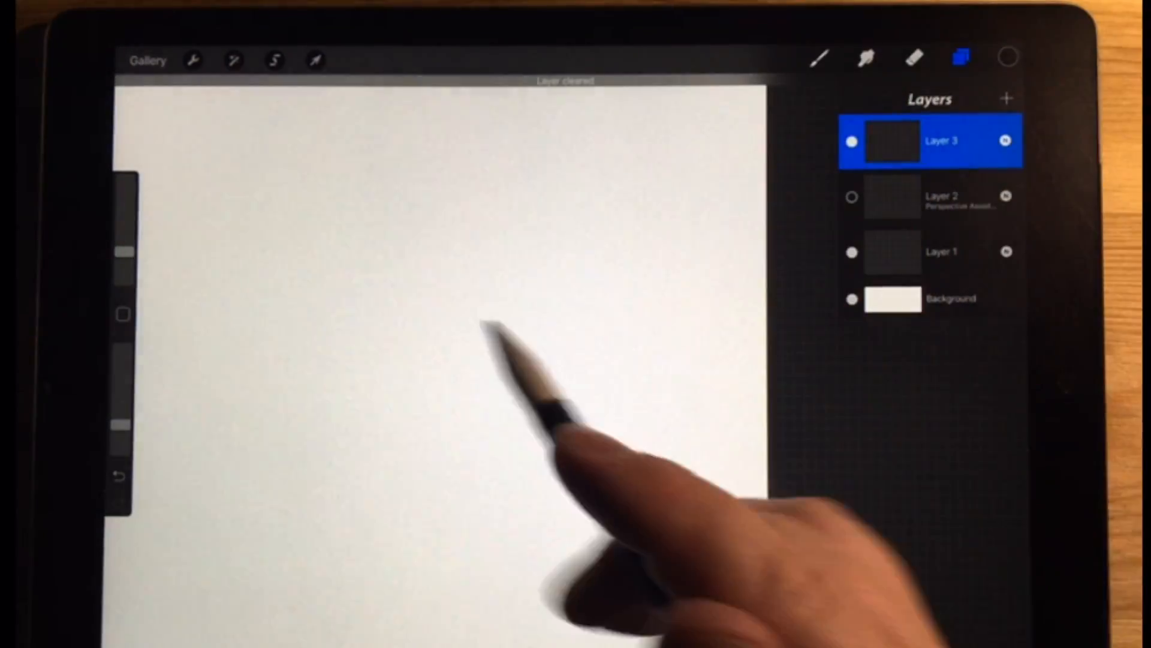
Step: Return to the gallery, open a saved building sketch and summon the configured quick menu
click(960, 60)
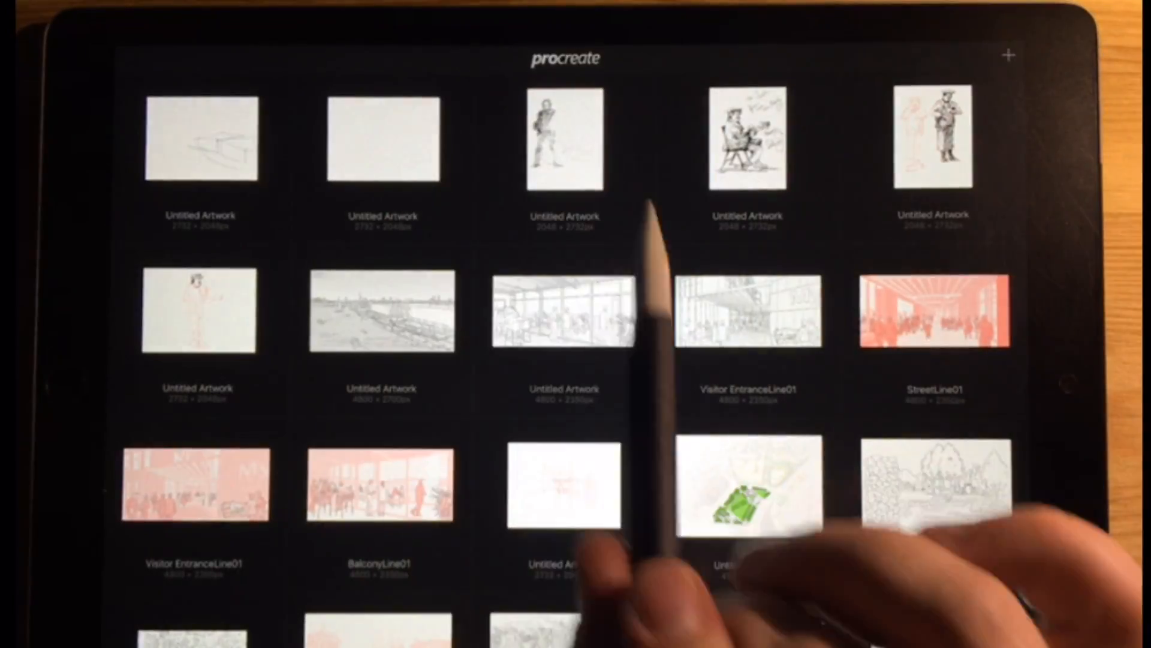
click(201, 139)
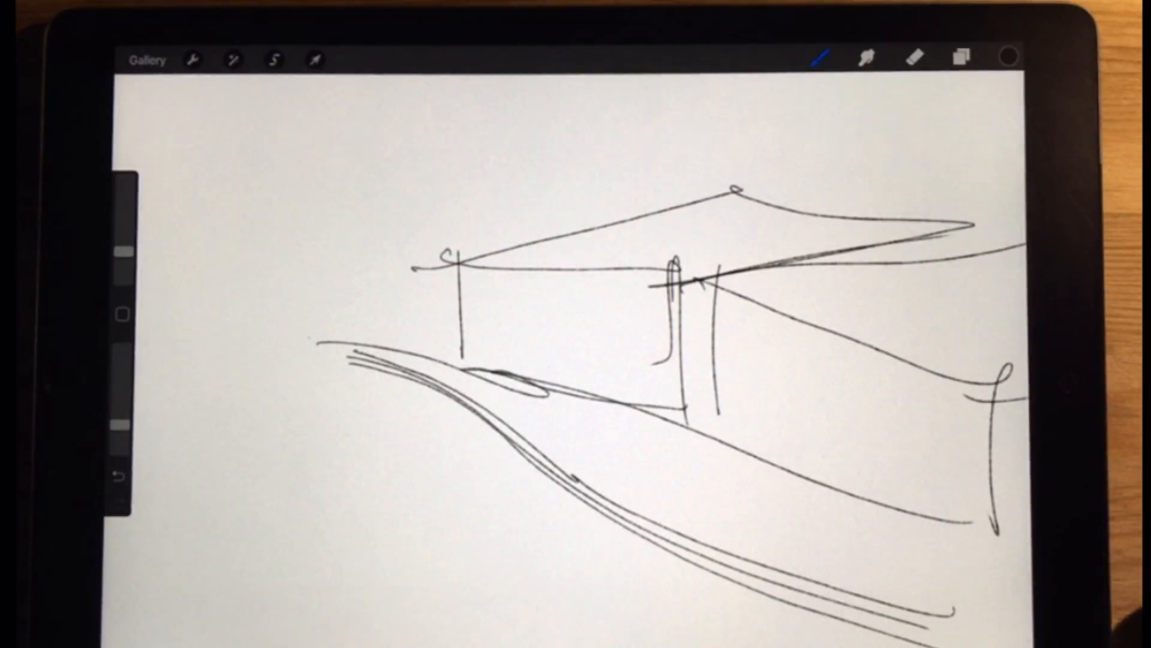
click(821, 58)
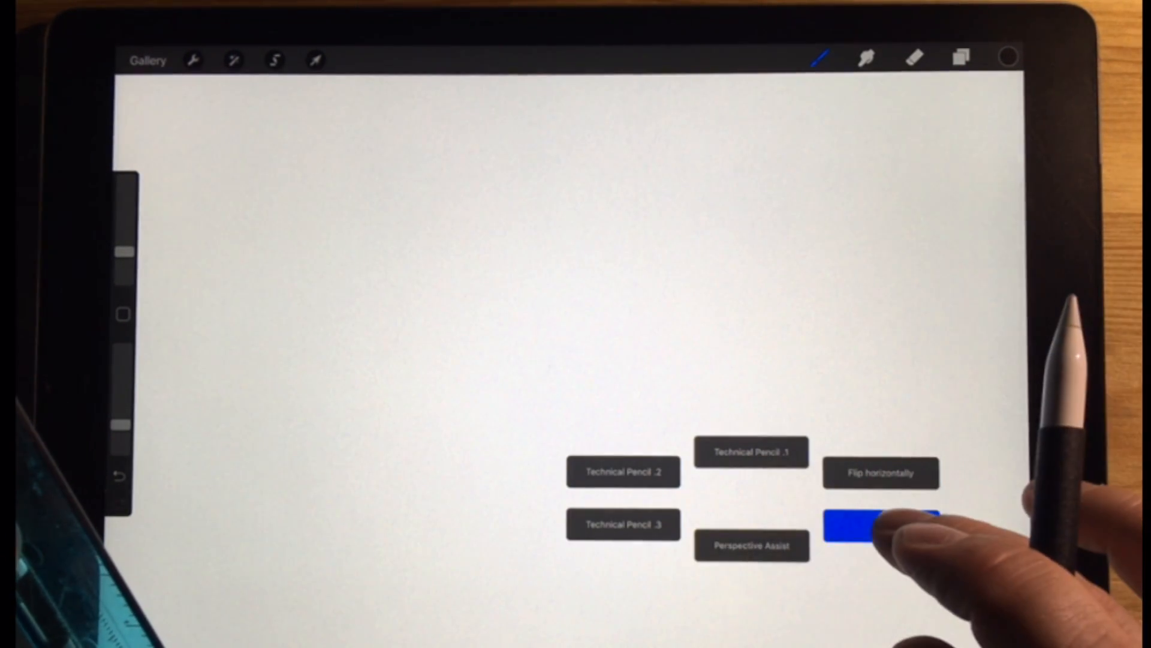
Step: Bring up the Set Action list for the quick menu's remaining empty slot
click(881, 525)
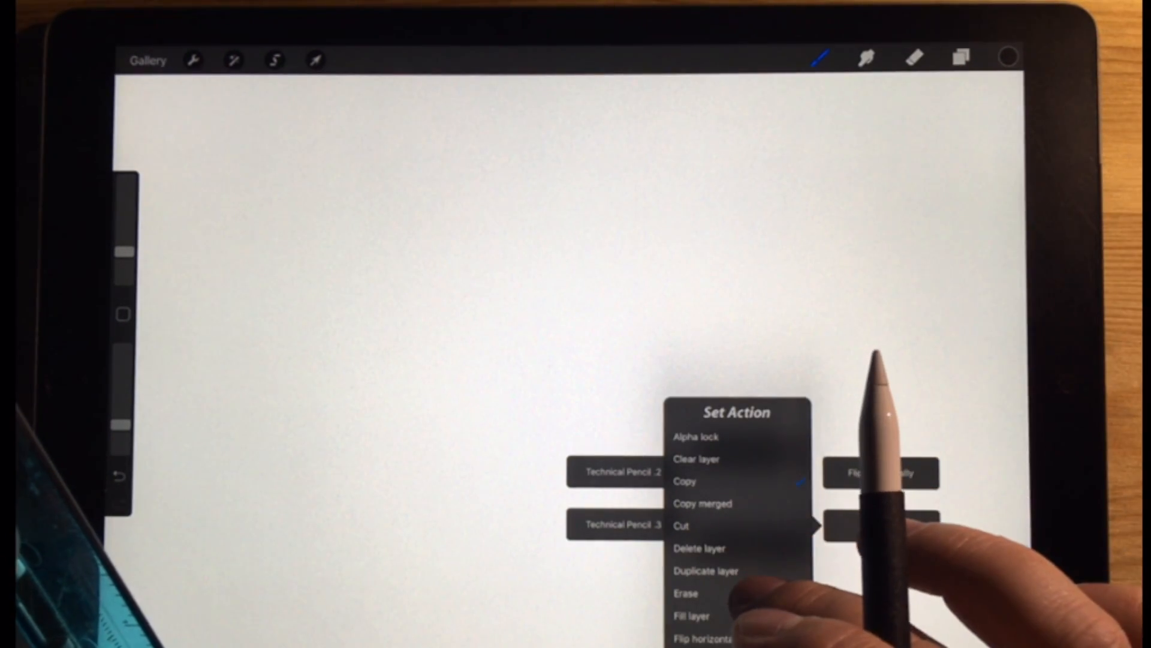